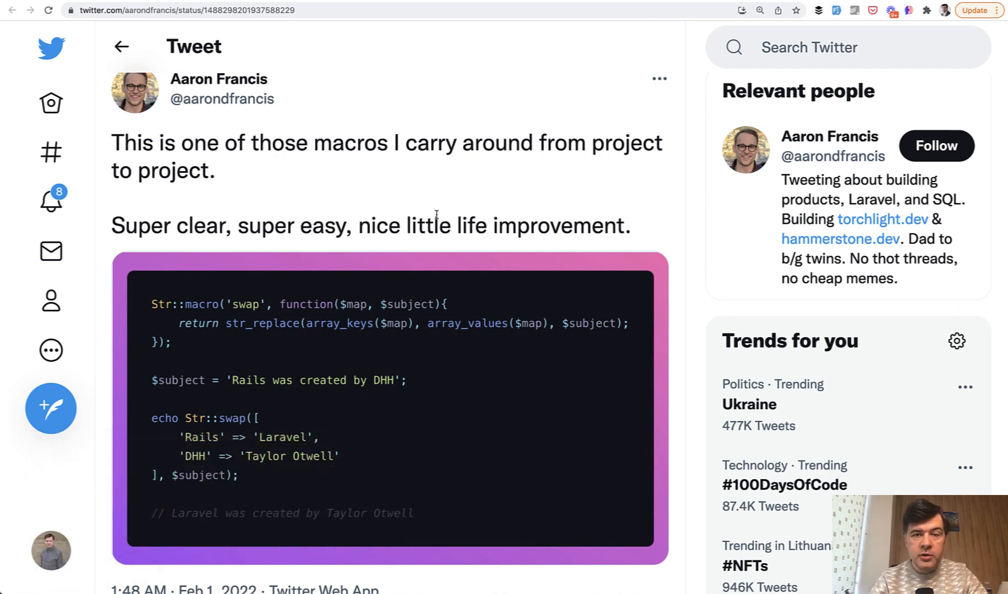
{"action": "mouse_move", "coordinate": [316, 61]}
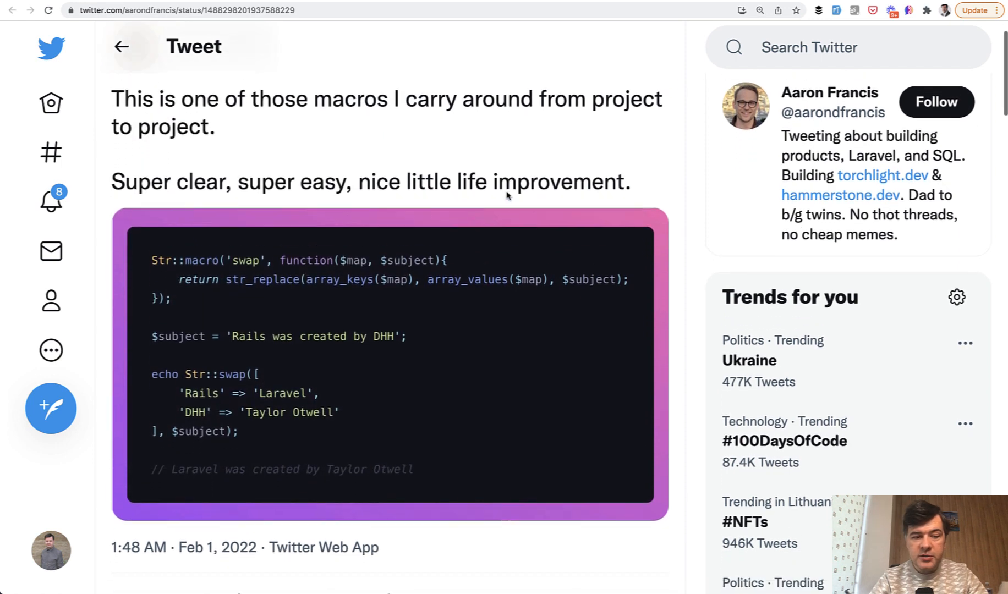
View the Str::macro('swap') definition using str_replace in AppServiceProvider.php's boot method
{"action": "scroll", "scroll_direction": "down", "scroll_amount": 3}
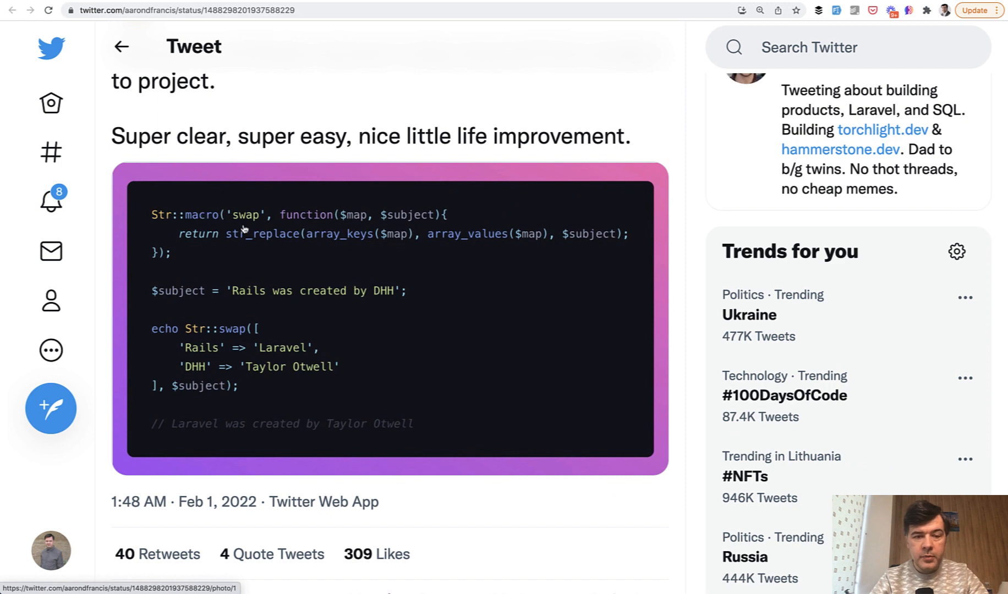
{"action": "mouse_move", "coordinate": [285, 353]}
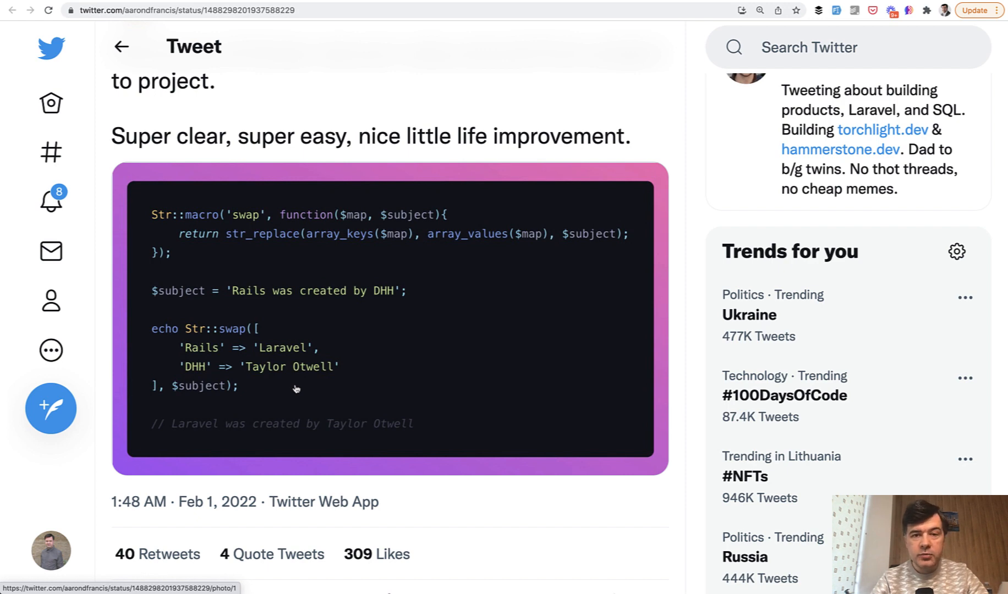
{"action": "mouse_move", "coordinate": [246, 328]}
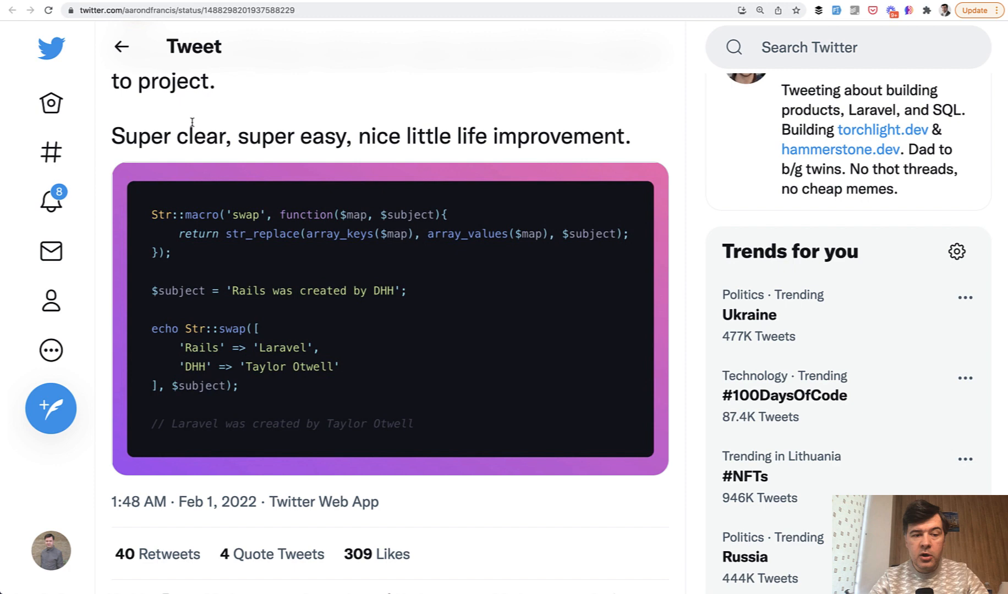
{"action": "mouse_move", "coordinate": [192, 228]}
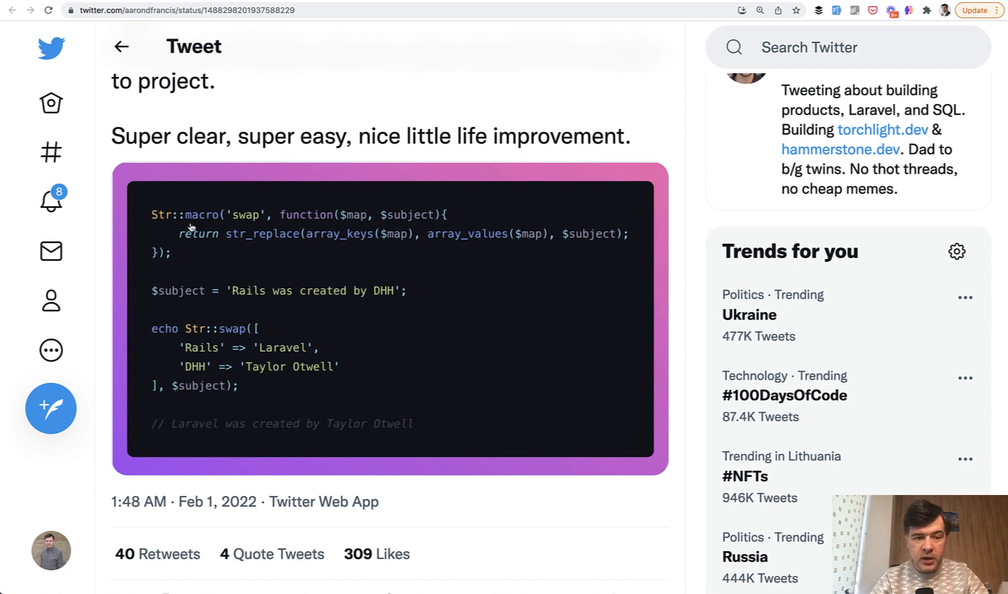
{"action": "mouse_move", "coordinate": [137, 255]}
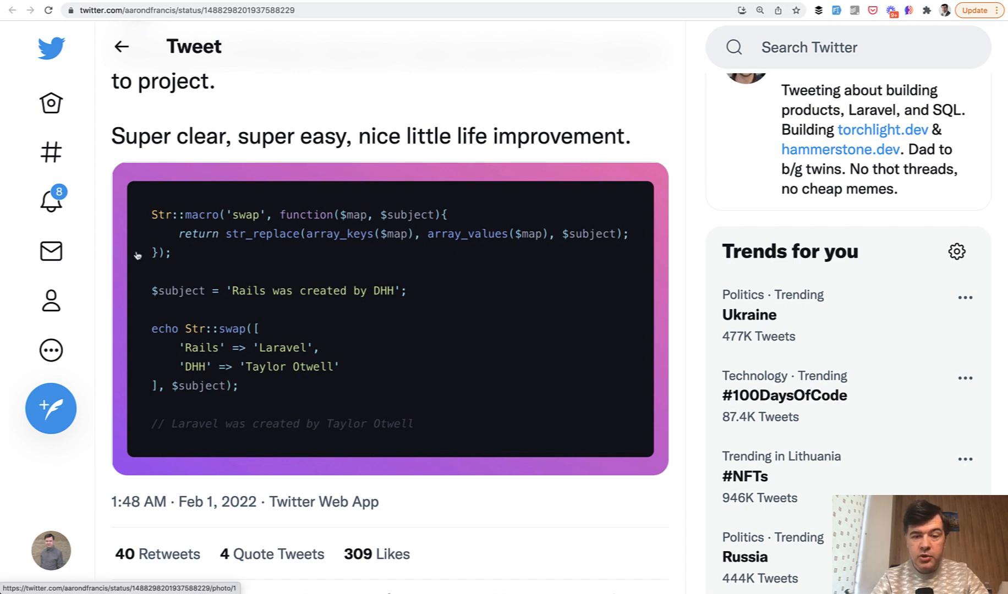
{"action": "mouse_move", "coordinate": [209, 281]}
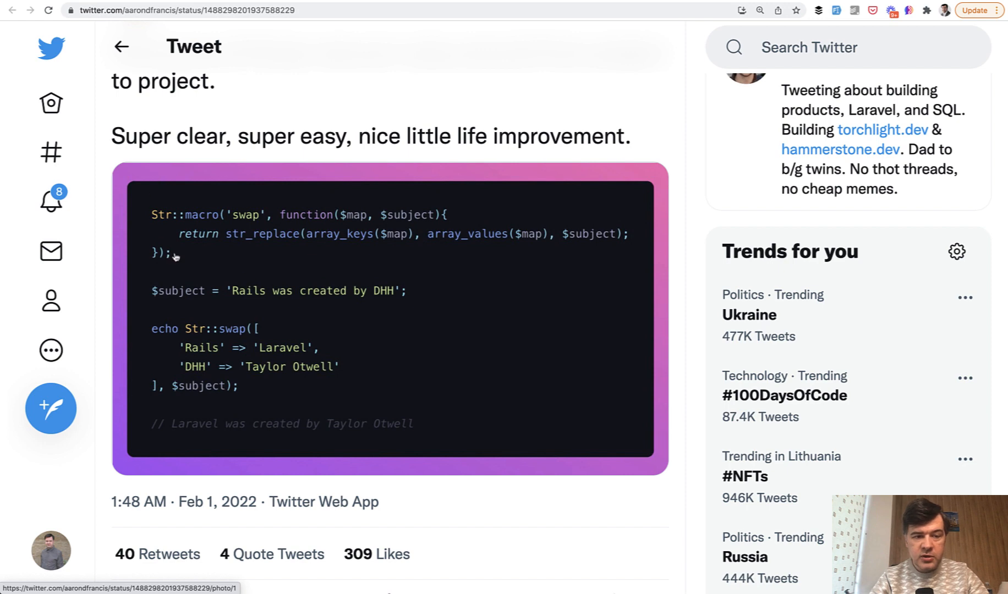
{"action": "mouse_move", "coordinate": [173, 216]}
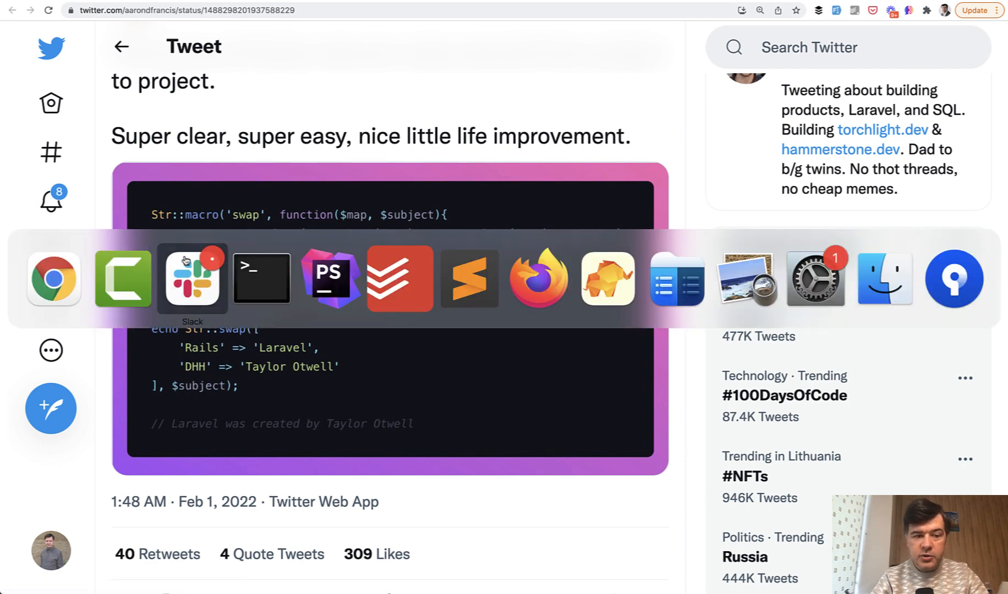
{"action": "left_click", "coordinate": [331, 279]}
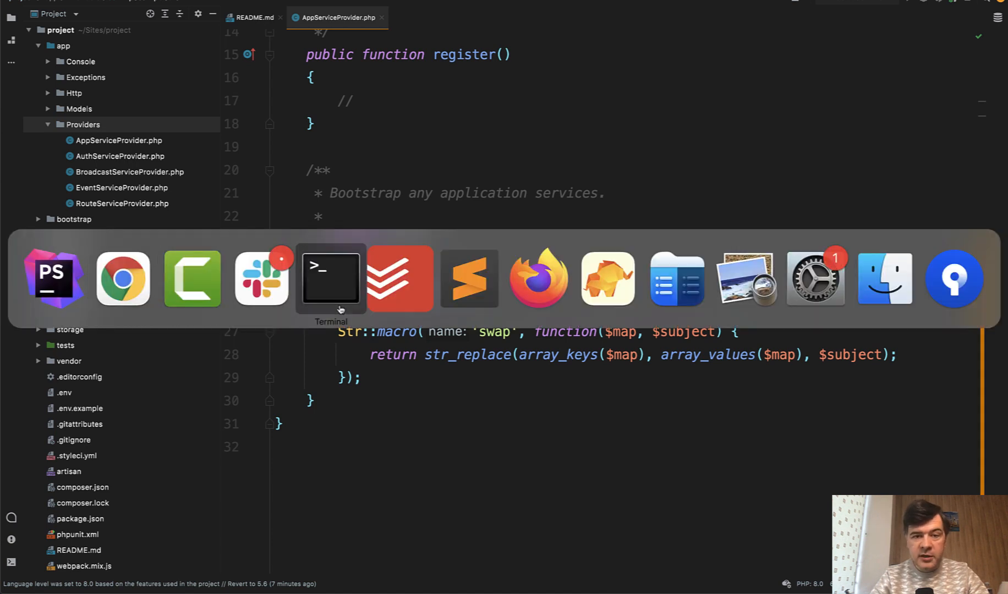
In tinker, set $subject to 'Rails was created by DHH' and echo Str::swap mapping Rails→Livewire, DHH→Caleb Porzio
{"action": "left_click", "coordinate": [329, 278]}
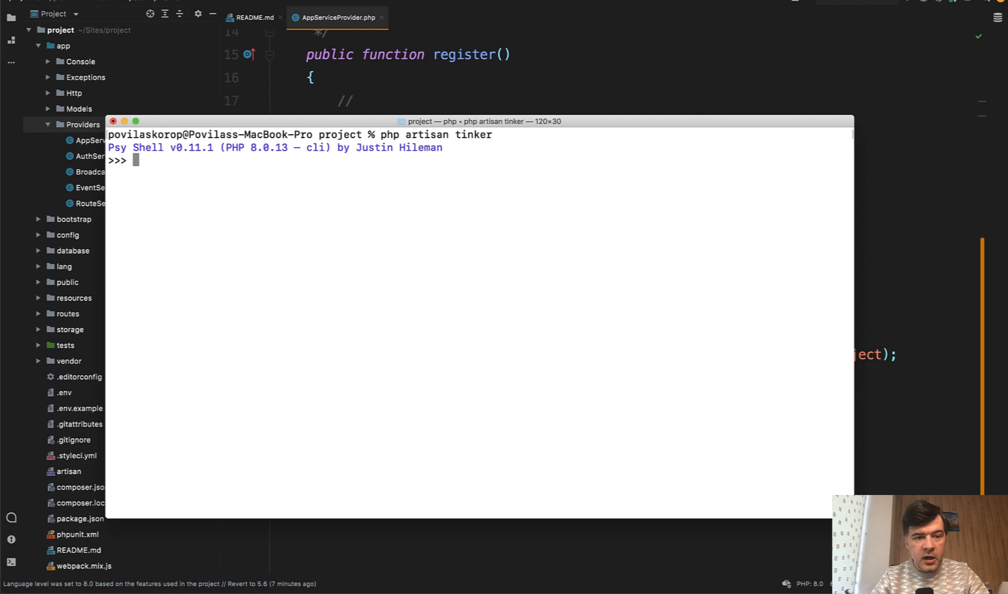
{"action": "type", "text": "$subject = 'Rails was created by DHH';"}
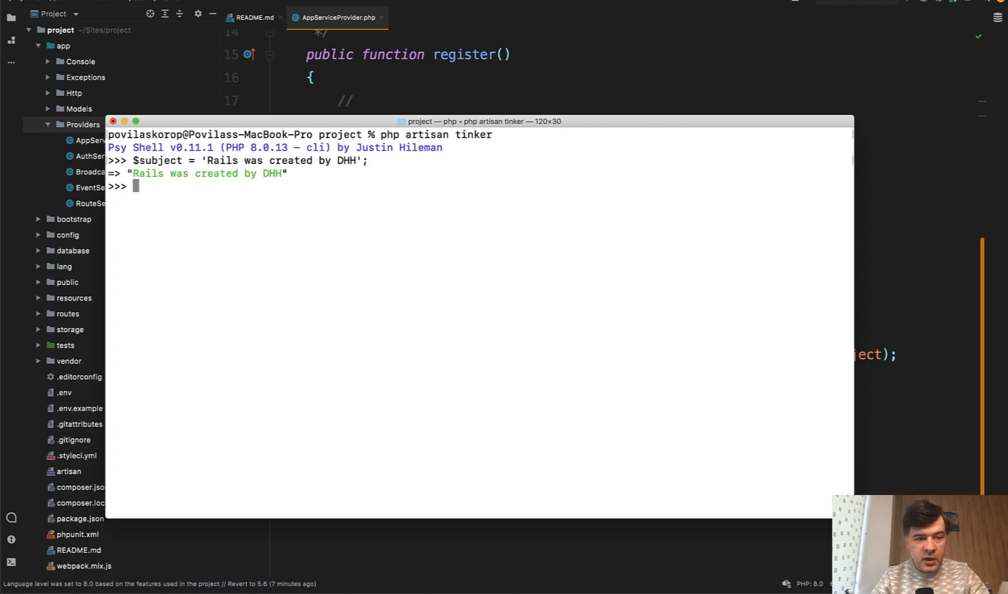
{"action": "type", "text": "echo Str::swap(['Rails' => 'Livewire', 'DHH' => 'Caleb Porzio'], $subject);"}
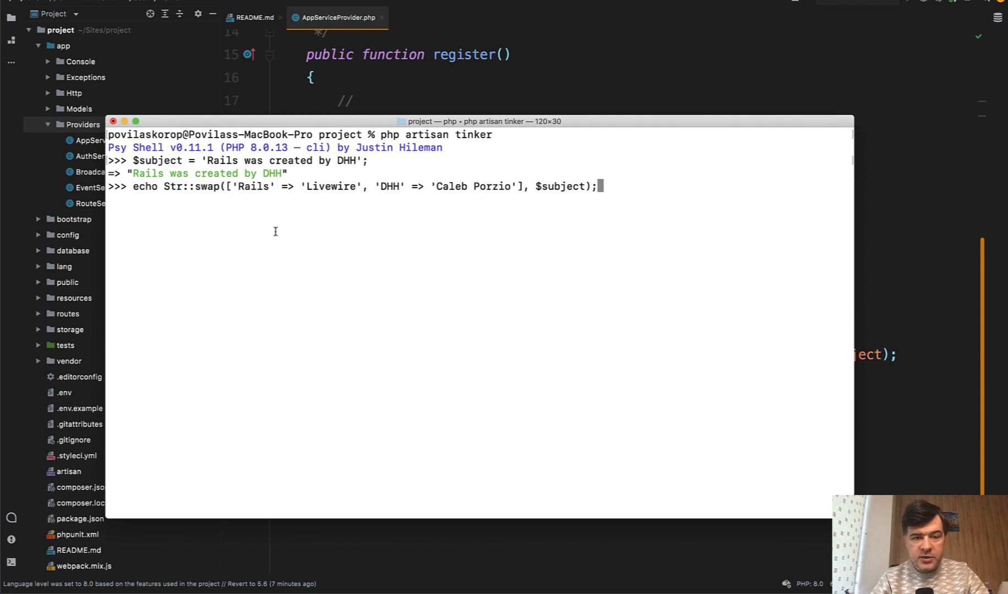
{"action": "mouse_move", "coordinate": [371, 182]}
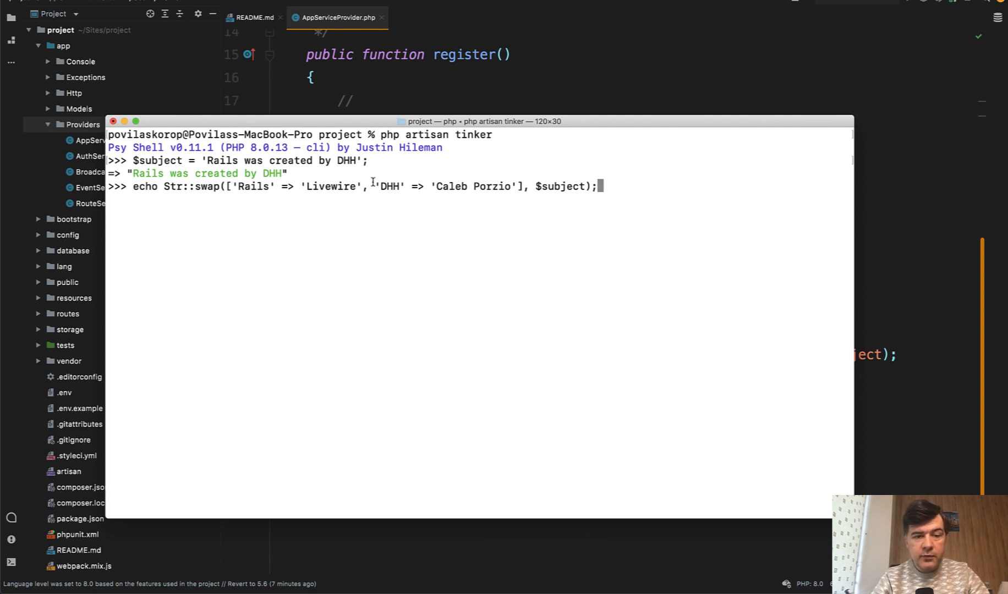
{"action": "mouse_move", "coordinate": [477, 218]}
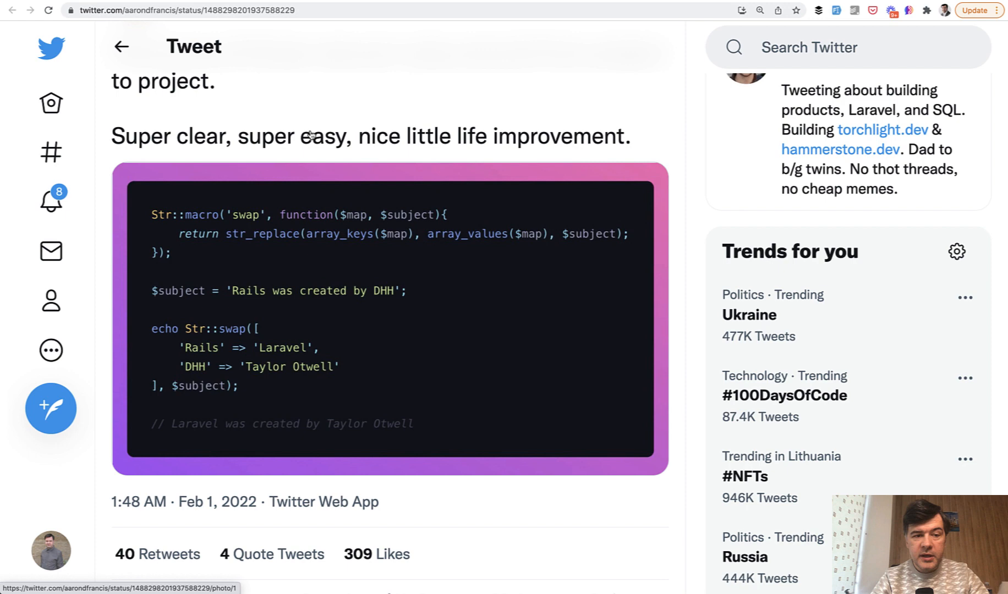
Browse the Laravel Daily channel's 'macro' search results, then move to another browser tab
{"action": "scroll", "scroll_direction": "down", "scroll_amount": 3}
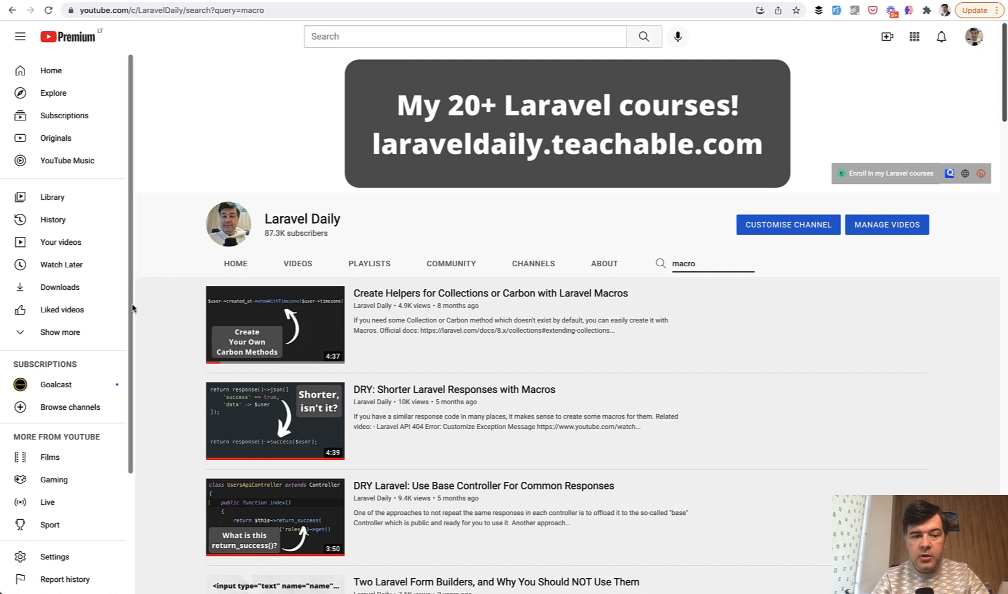
{"action": "mouse_move", "coordinate": [395, 390]}
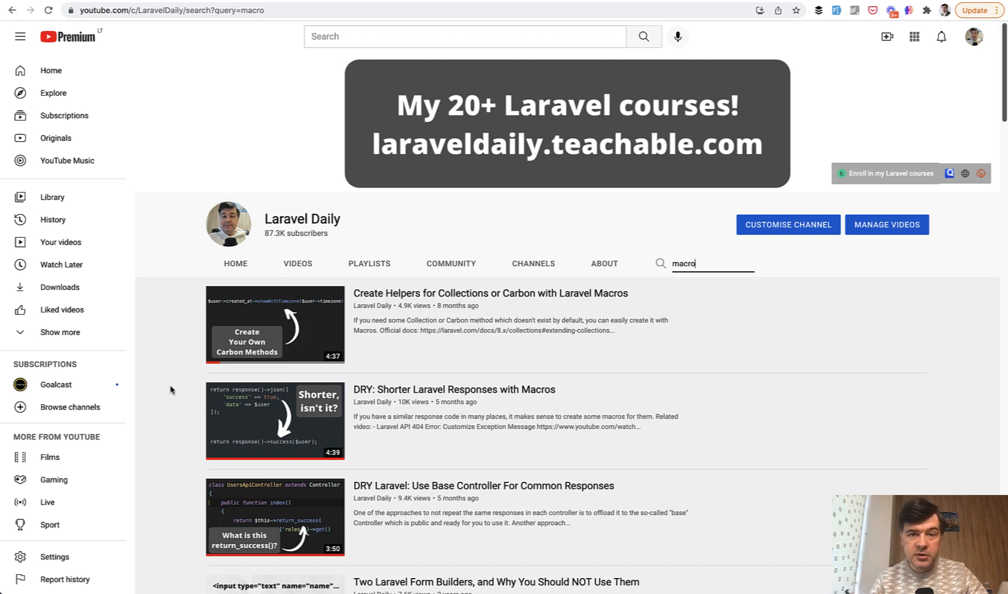
{"action": "left_click", "coordinate": [180, 10]}
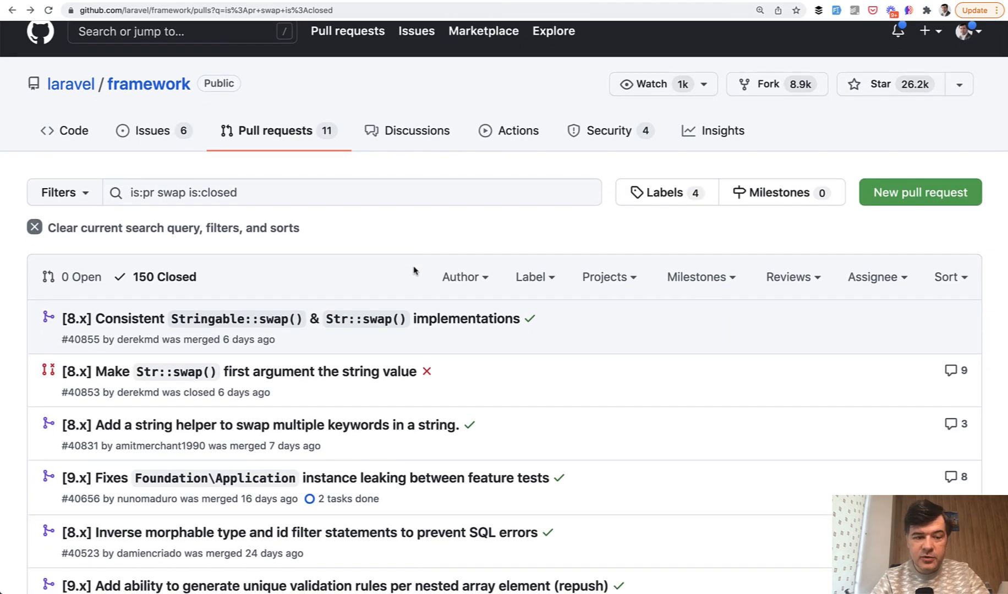
Open merged PR #40831 adding Str::swap and read its discussion down to the merge commit
{"action": "scroll", "scroll_direction": "down", "scroll_amount": 3}
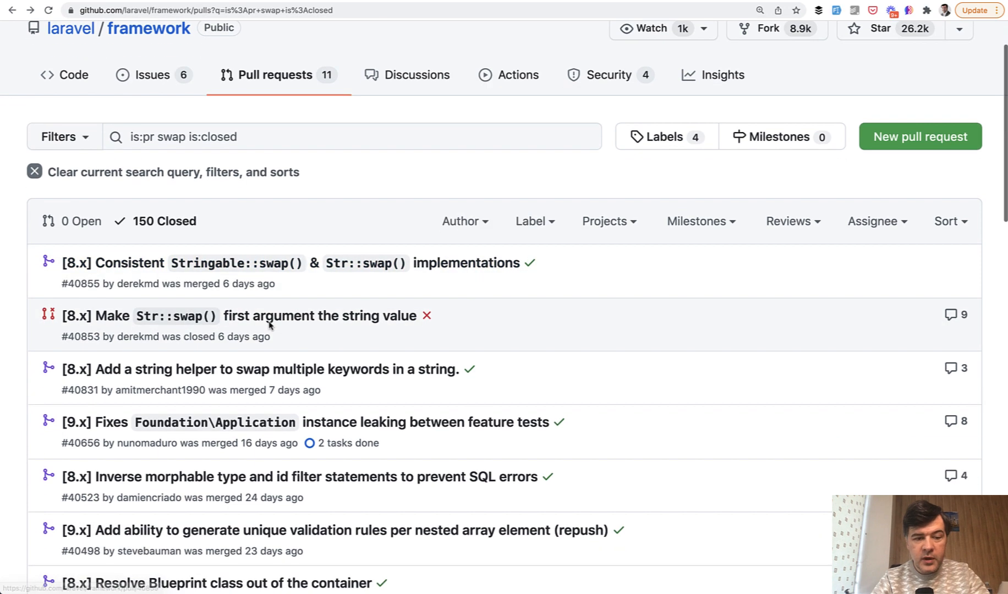
{"action": "left_click", "coordinate": [260, 370]}
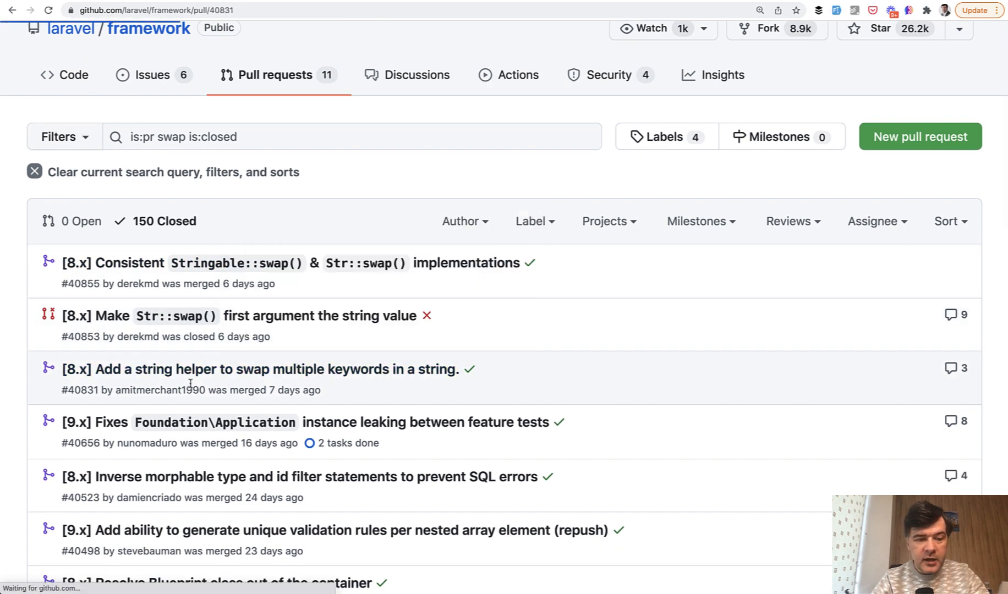
{"action": "left_click", "coordinate": [261, 369]}
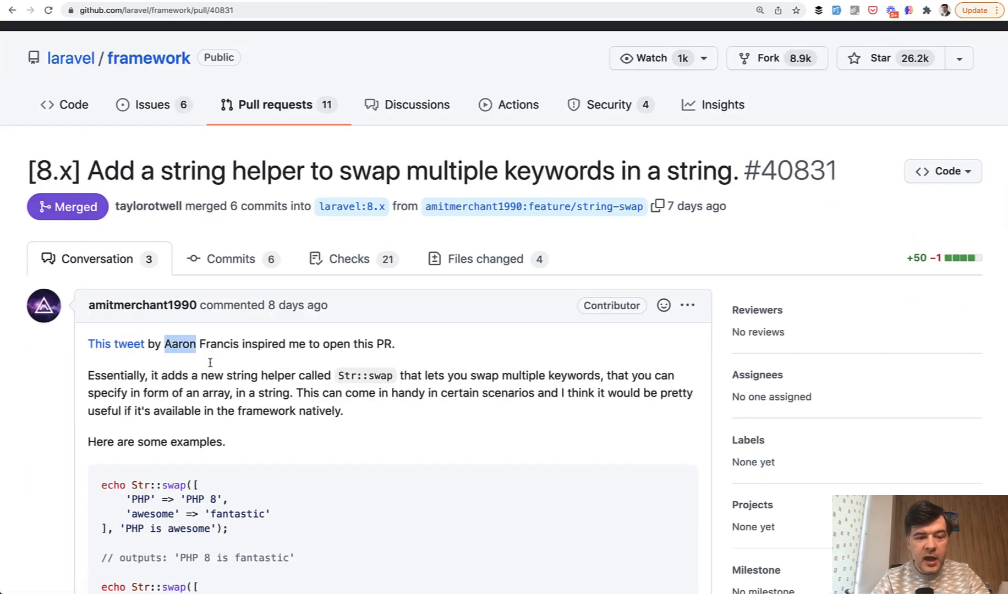
{"action": "scroll", "scroll_direction": "down", "scroll_amount": 3}
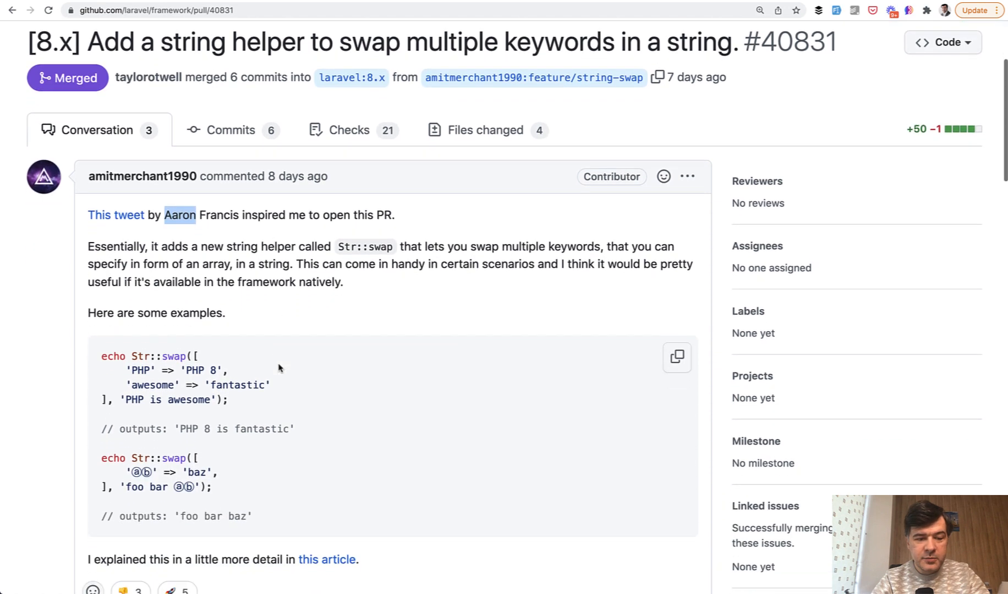
{"action": "scroll", "scroll_direction": "down", "scroll_amount": 3}
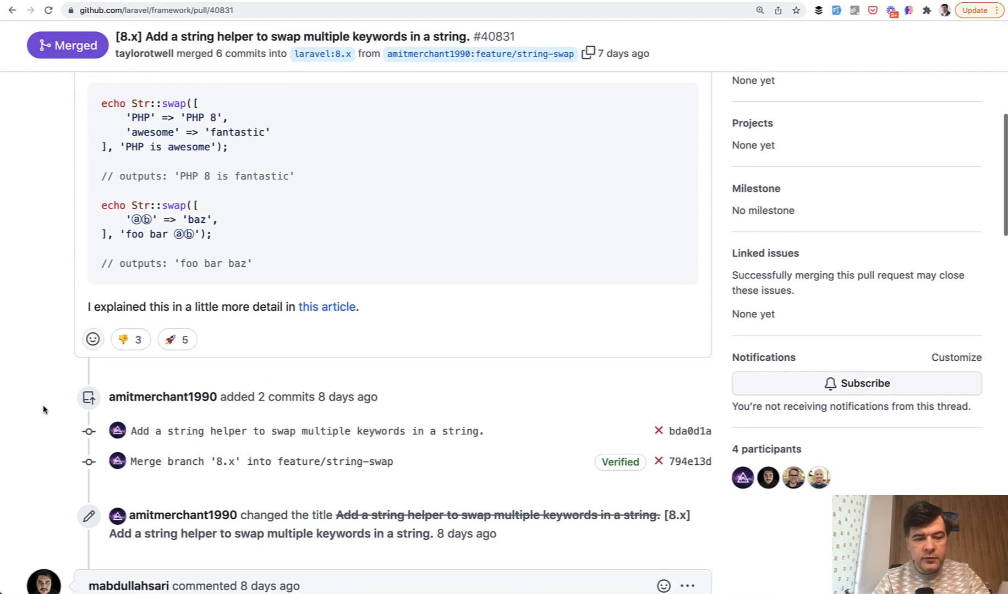
{"action": "scroll", "scroll_direction": "down", "scroll_amount": 3}
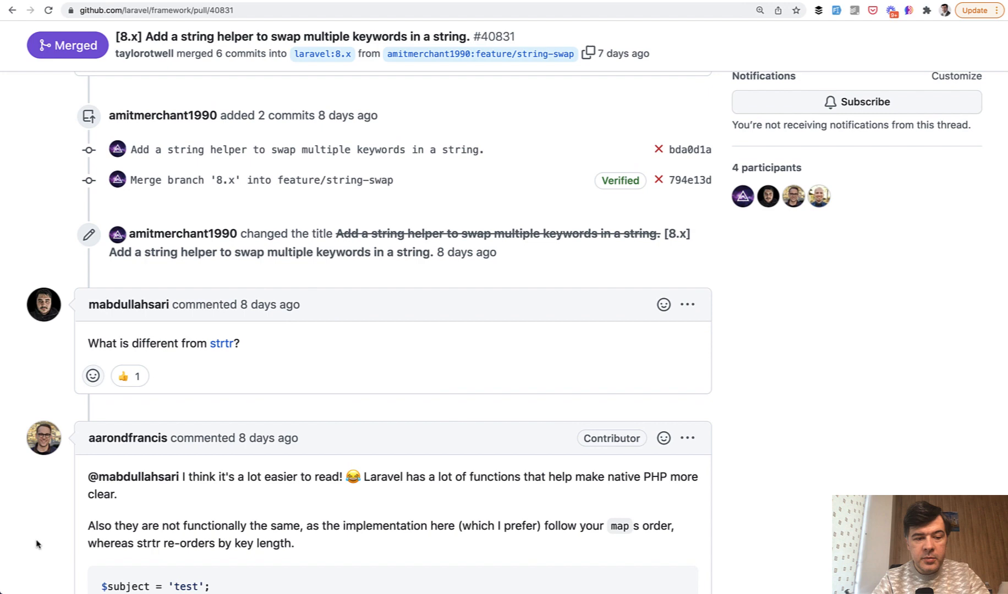
{"action": "mouse_move", "coordinate": [221, 344]}
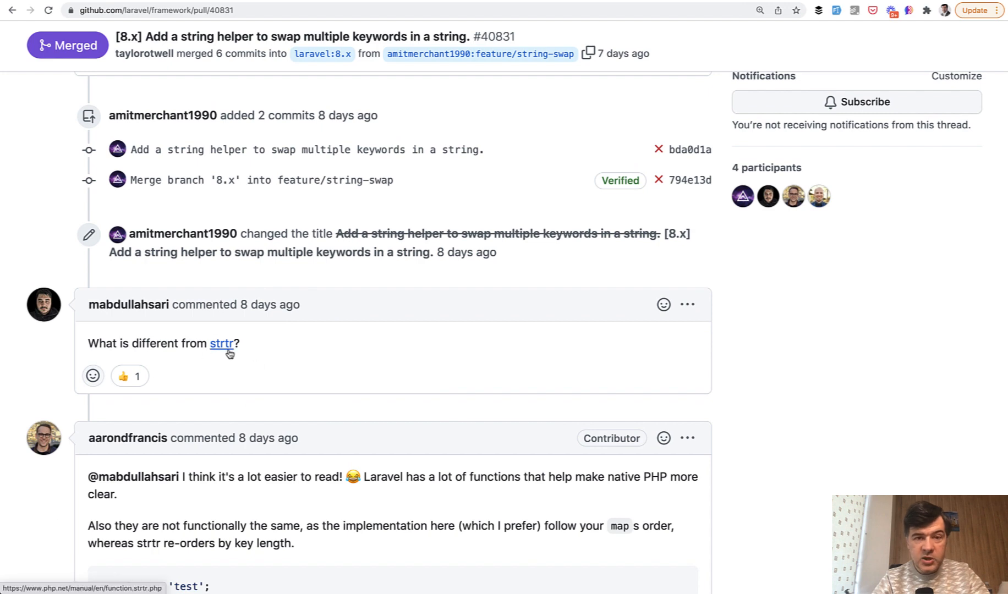
{"action": "scroll", "scroll_direction": "down", "scroll_amount": 3}
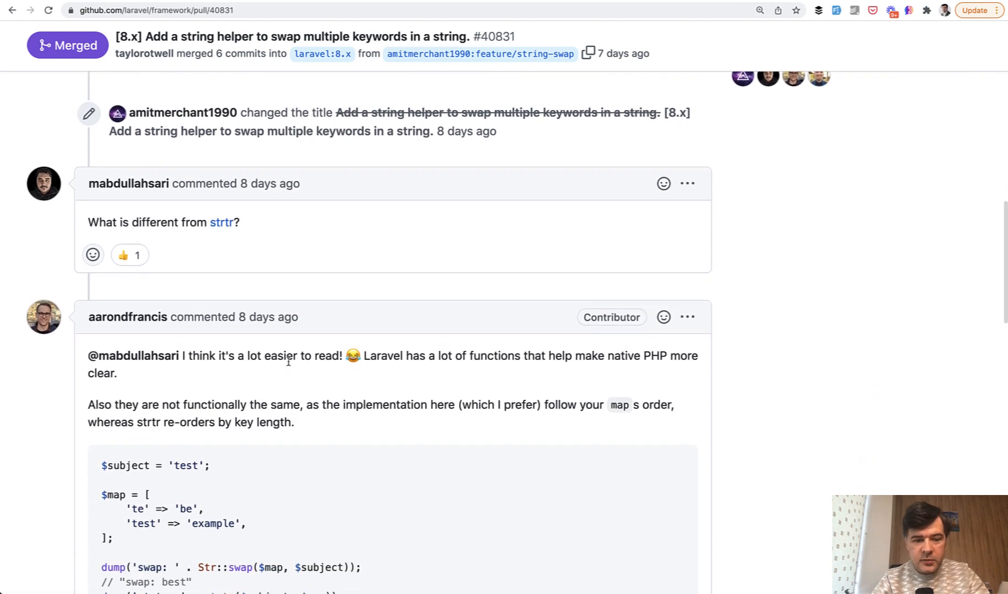
{"action": "scroll", "scroll_direction": "down", "scroll_amount": 3}
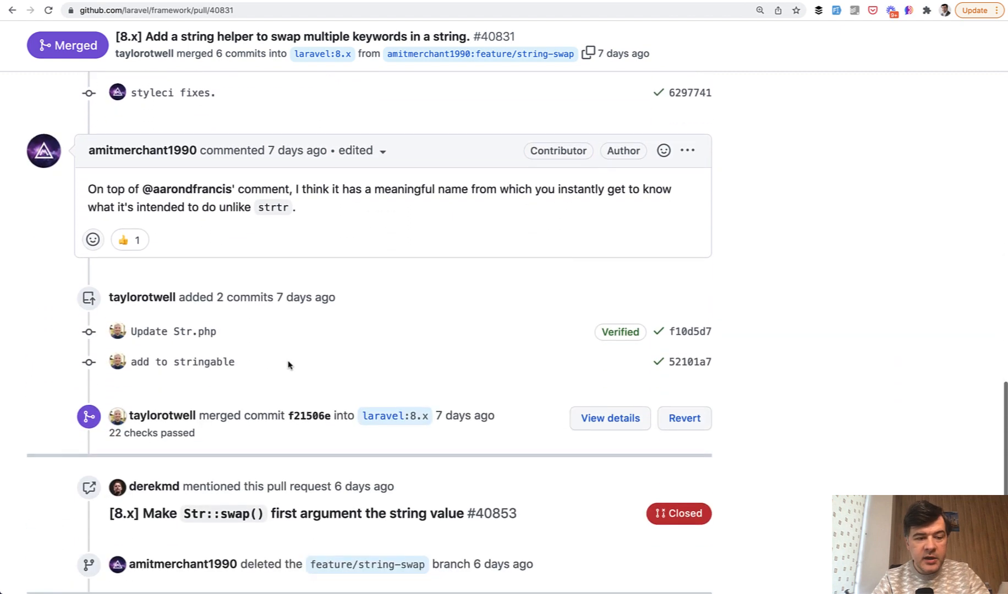
{"action": "scroll", "scroll_direction": "down", "scroll_amount": 3}
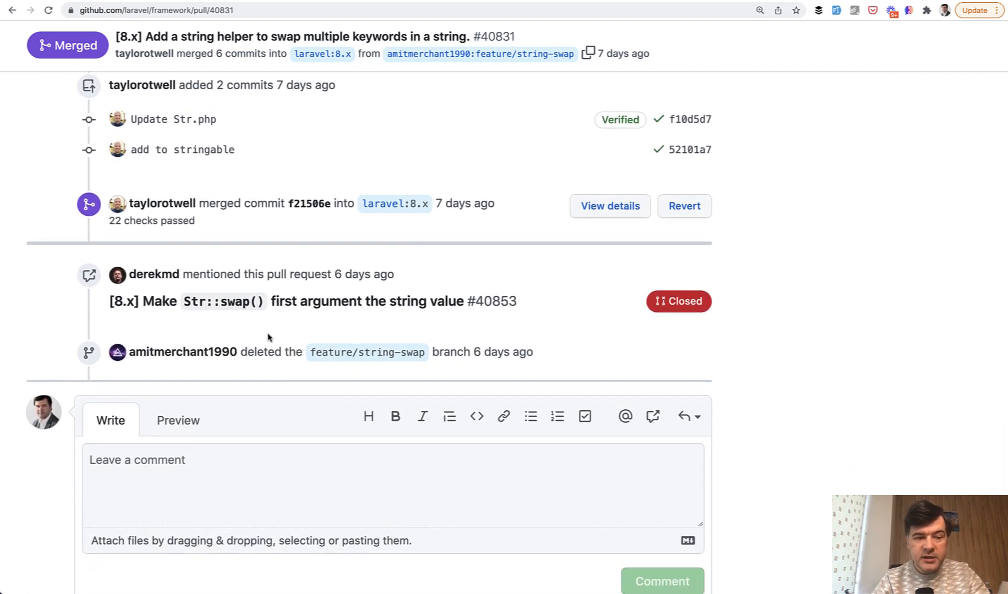
{"action": "mouse_move", "coordinate": [288, 332]}
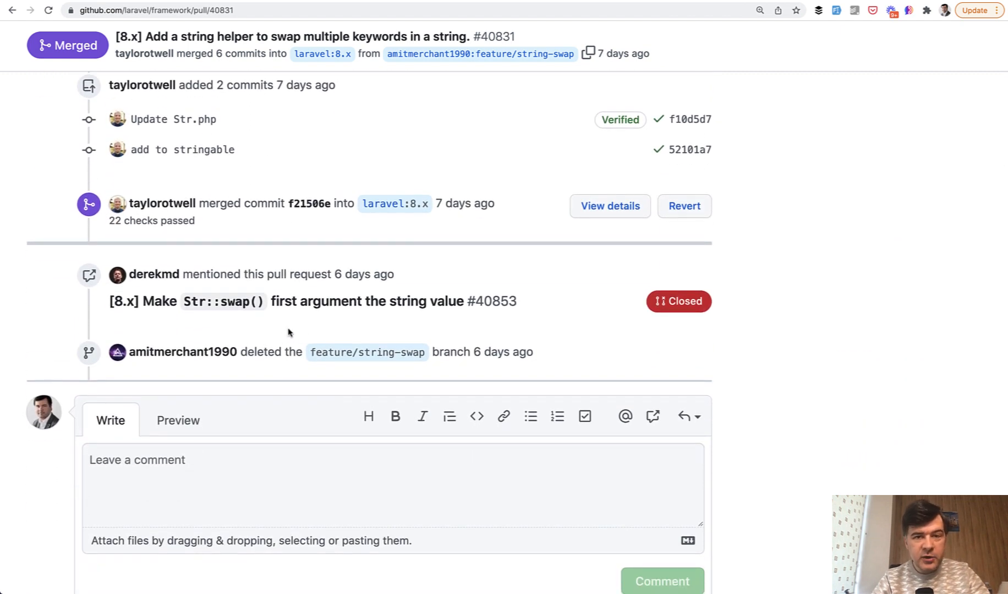